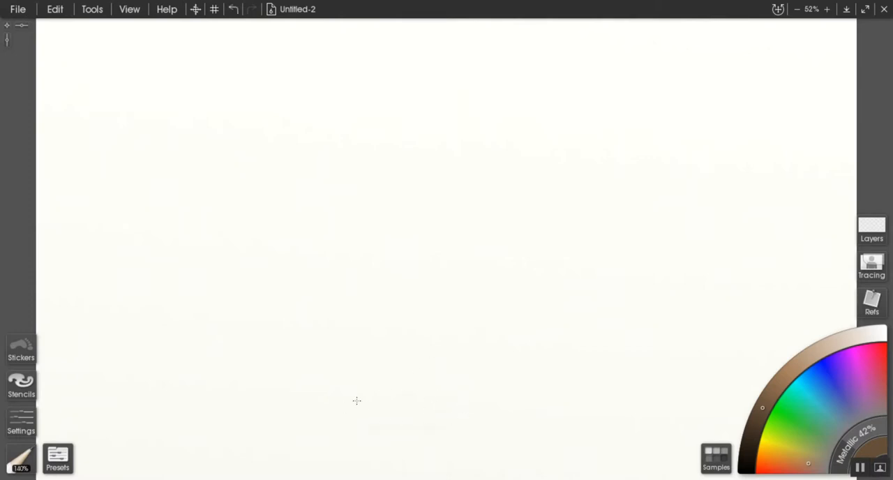
# - Sketch the small base ellipse and the larger oval of the vase body above it
pyautogui.moveTo(357, 401); pyautogui.dragTo(461, 419)
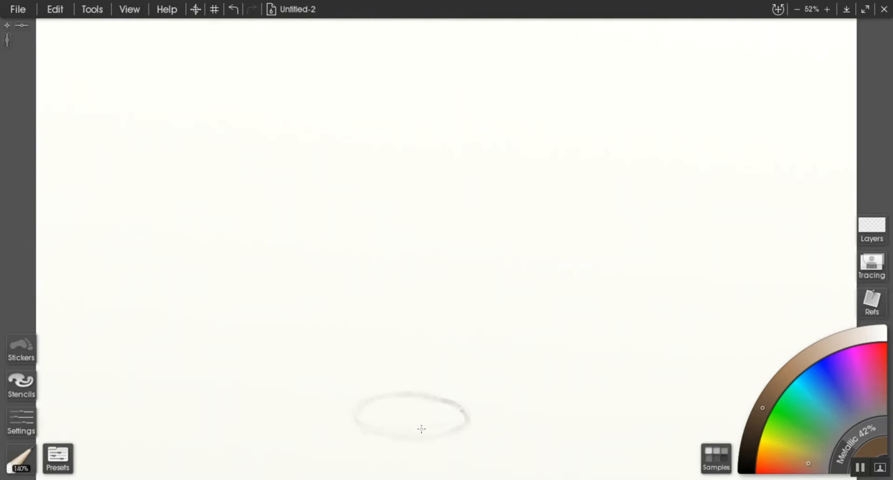
pyautogui.moveTo(399, 352)
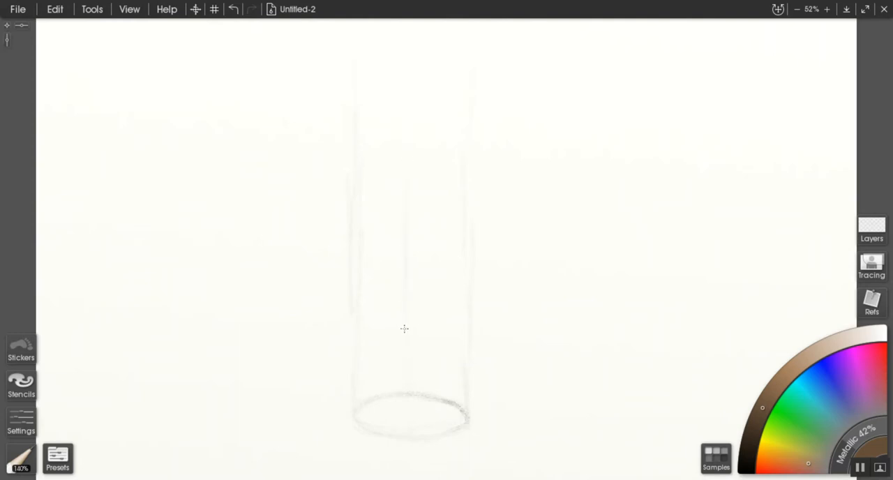
pyautogui.moveTo(411, 139)
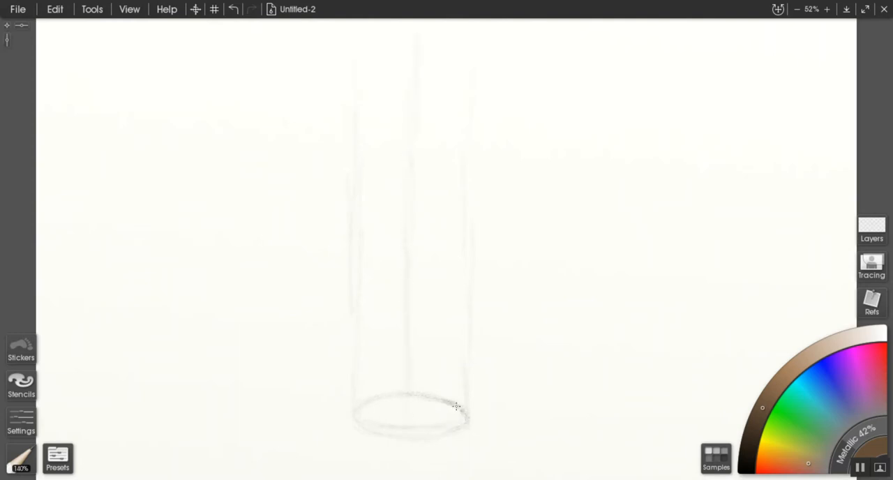
pyautogui.moveTo(457, 407); pyautogui.dragTo(357, 416)
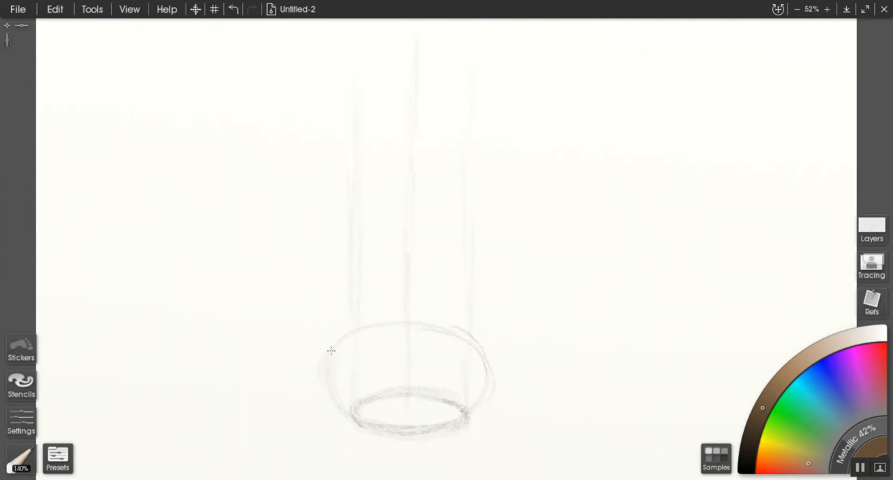
# - Refine the round body's outline and draw the ellipse across its top
pyautogui.moveTo(332, 351); pyautogui.dragTo(496, 320)
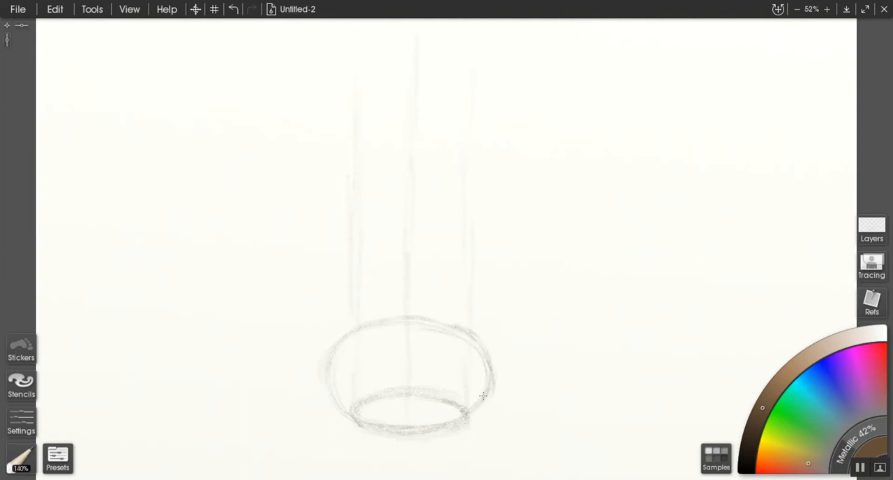
pyautogui.moveTo(489, 384); pyautogui.dragTo(472, 333)
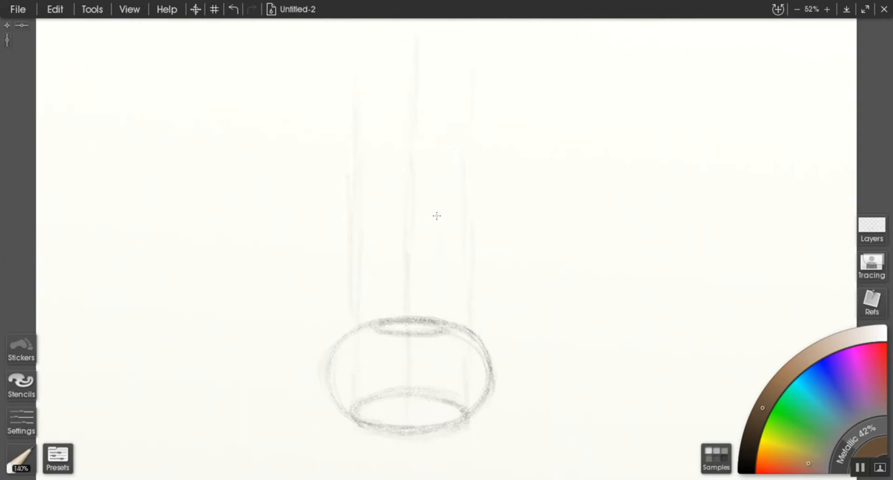
pyautogui.moveTo(374, 104)
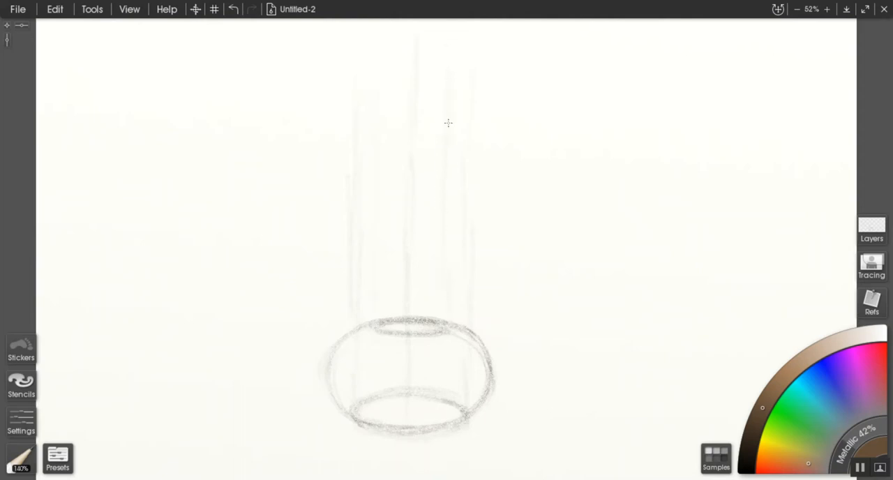
pyautogui.moveTo(373, 83)
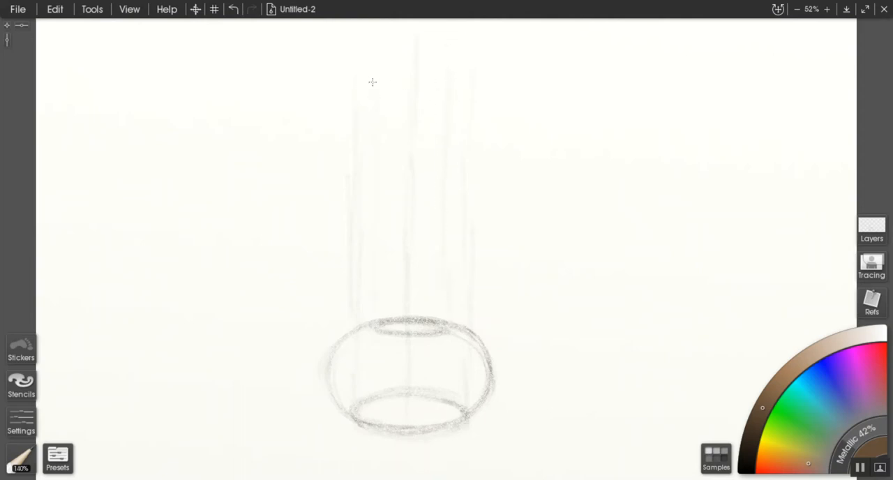
# - Draw the rim ellipse, the funnel beneath it, and neck lines tapering down to the body
pyautogui.moveTo(374, 83); pyautogui.dragTo(440, 96)
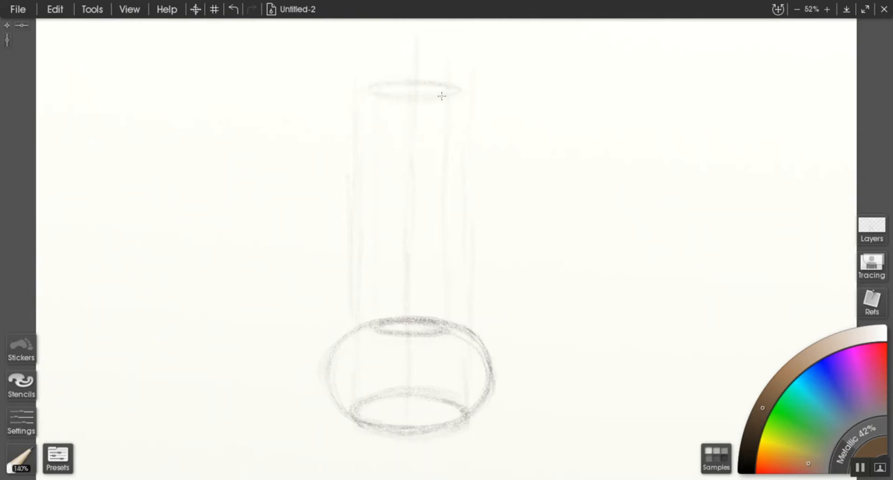
pyautogui.moveTo(397, 98)
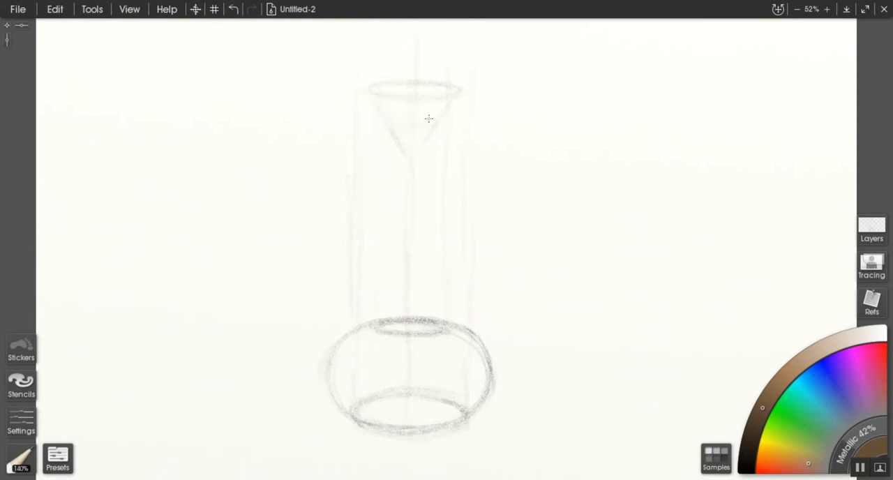
pyautogui.moveTo(433, 119); pyautogui.dragTo(380, 210)
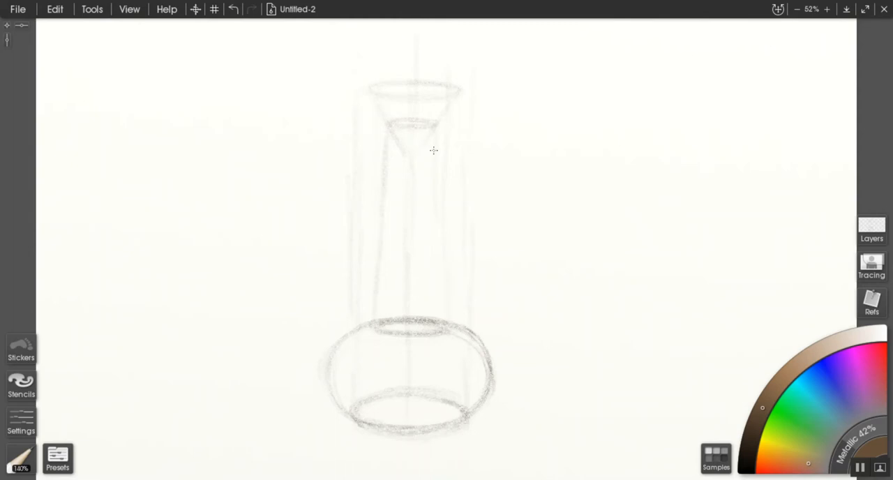
pyautogui.moveTo(434, 150); pyautogui.dragTo(442, 317)
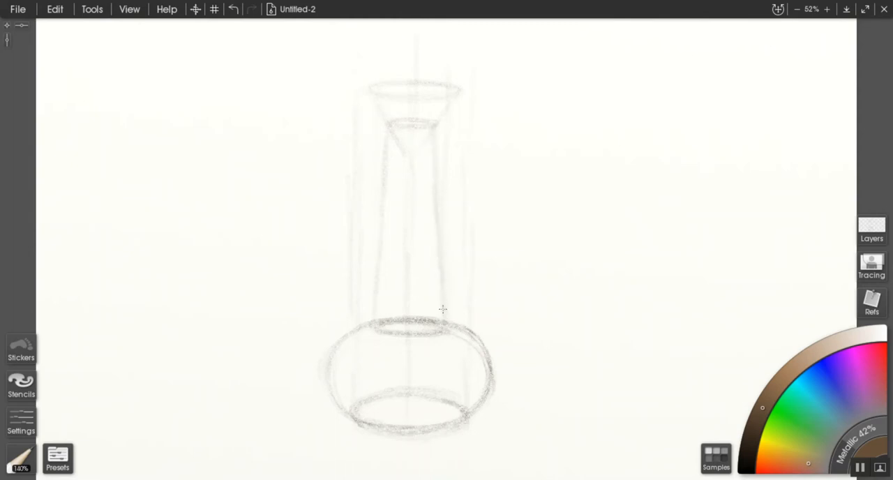
pyautogui.moveTo(382, 122)
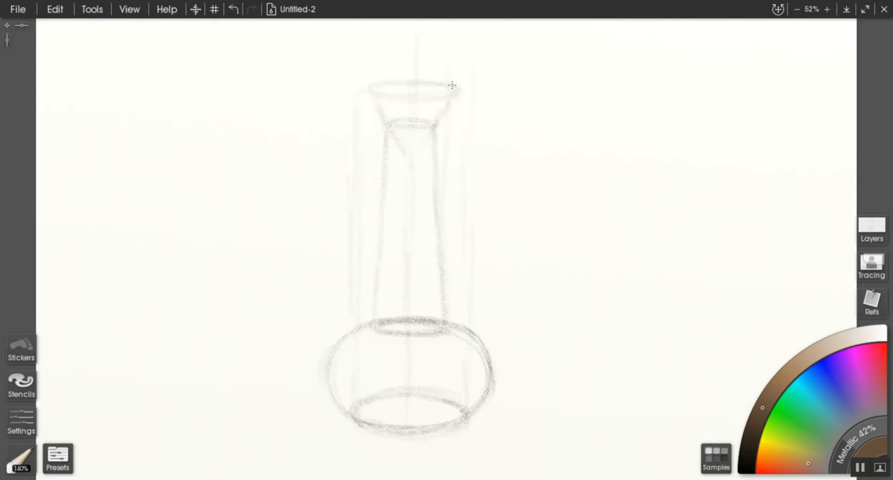
pyautogui.moveTo(411, 83)
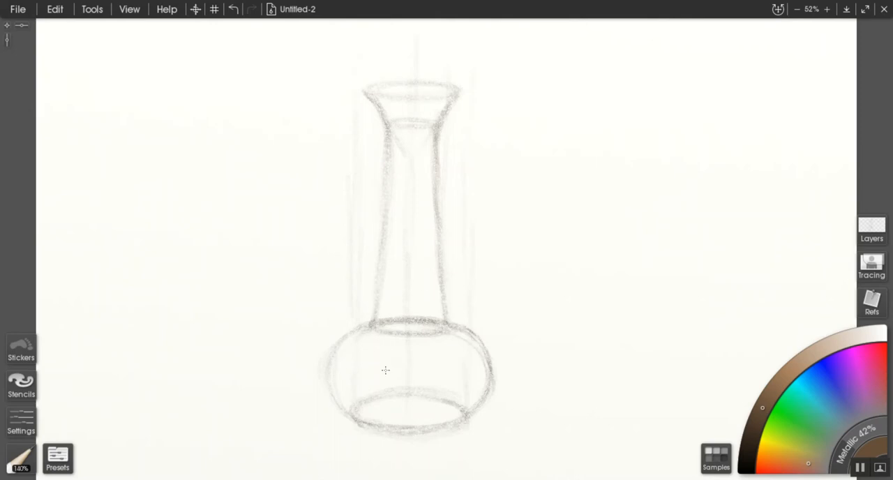
# - Draw curved shadow-core lines across the body, inside the rim and down the neck, and darken the base outline
pyautogui.moveTo(342, 397); pyautogui.dragTo(433, 402)
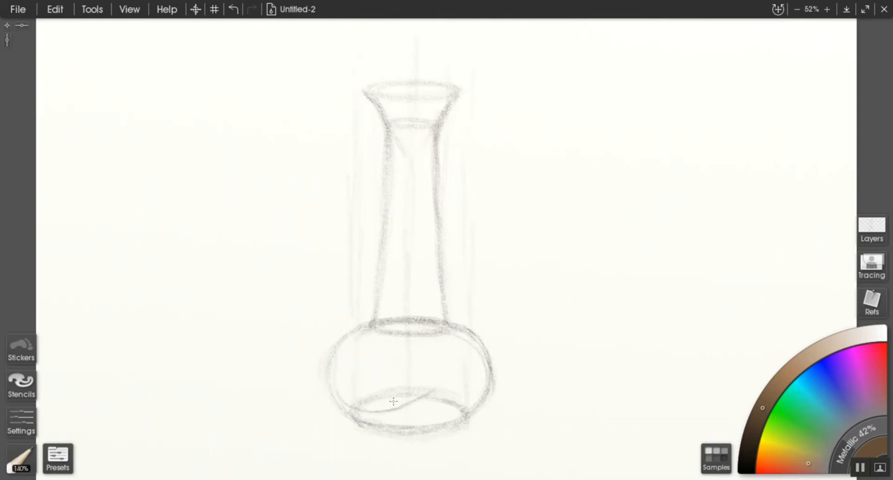
pyautogui.moveTo(394, 403); pyautogui.dragTo(454, 344)
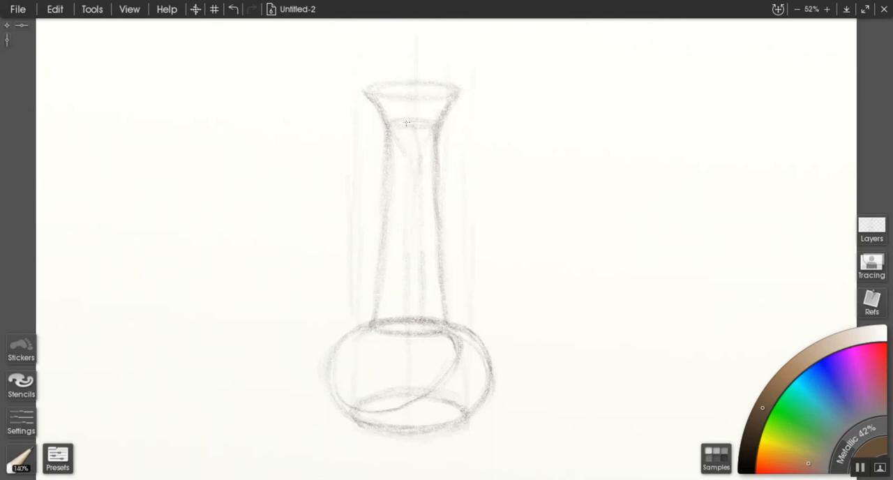
pyautogui.moveTo(384, 110); pyautogui.dragTo(416, 127)
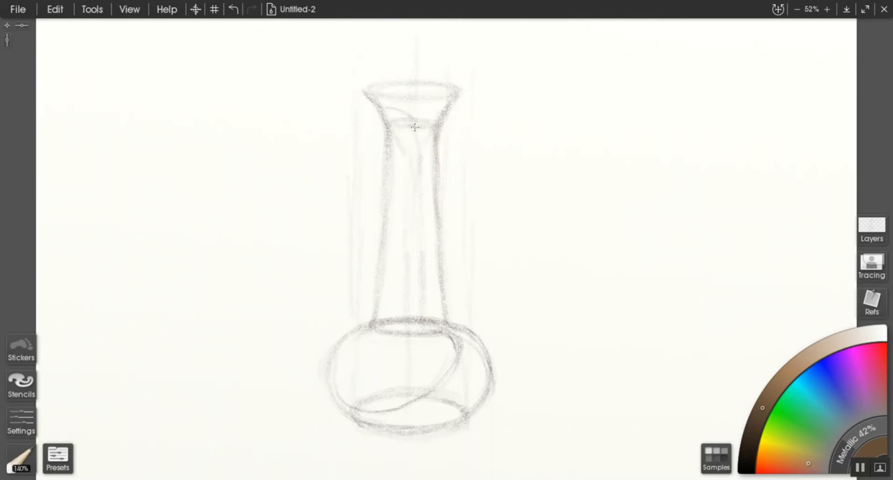
pyautogui.moveTo(374, 98); pyautogui.dragTo(425, 286)
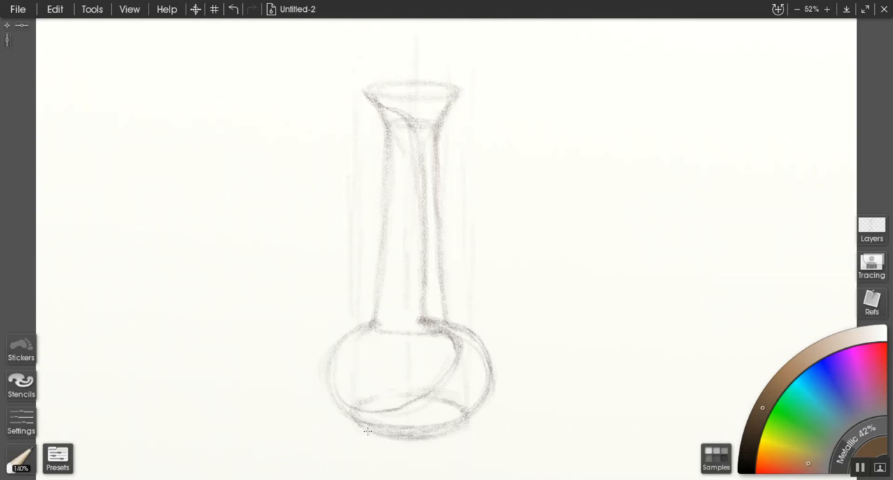
pyautogui.moveTo(360, 431); pyautogui.dragTo(458, 433)
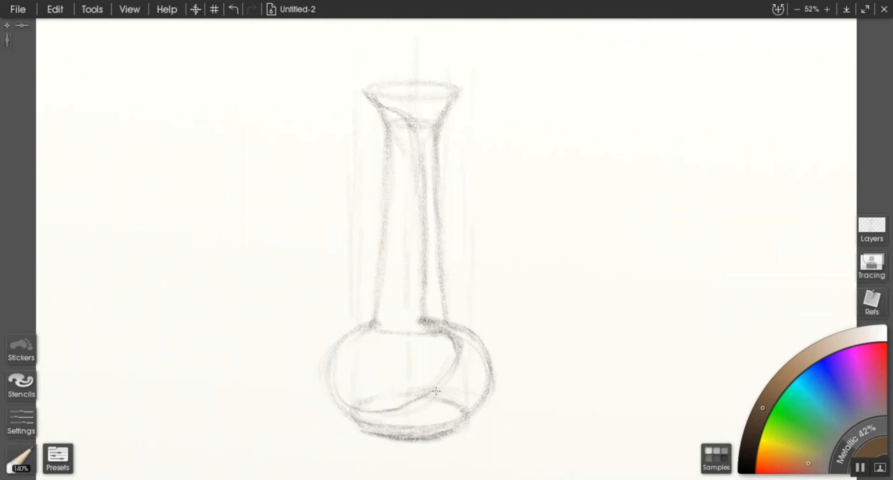
pyautogui.moveTo(515, 424)
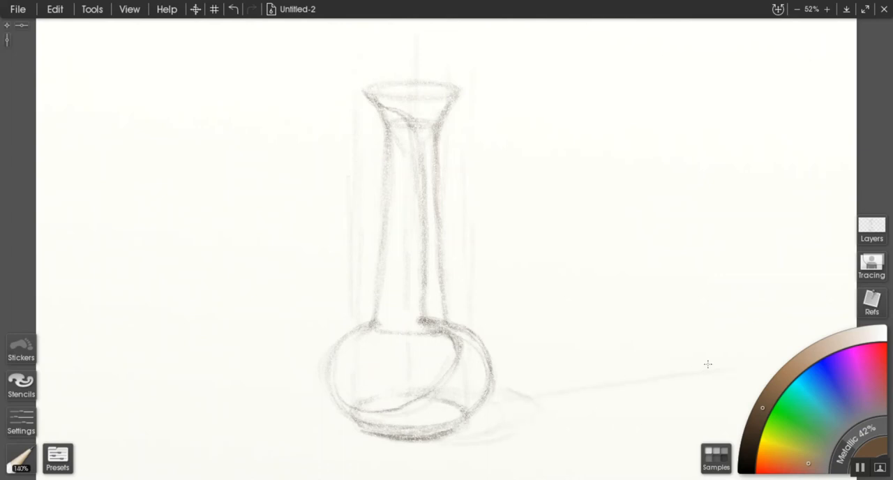
# - Hatch a long cast shadow to the right of the base and darken the neck's shadow side
pyautogui.moveTo(509, 393); pyautogui.dragTo(728, 360)
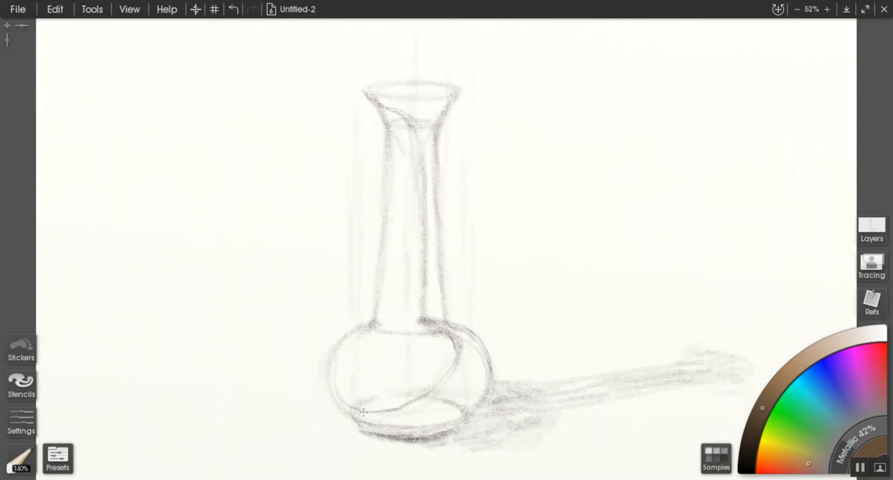
pyautogui.moveTo(363, 412); pyautogui.dragTo(488, 366)
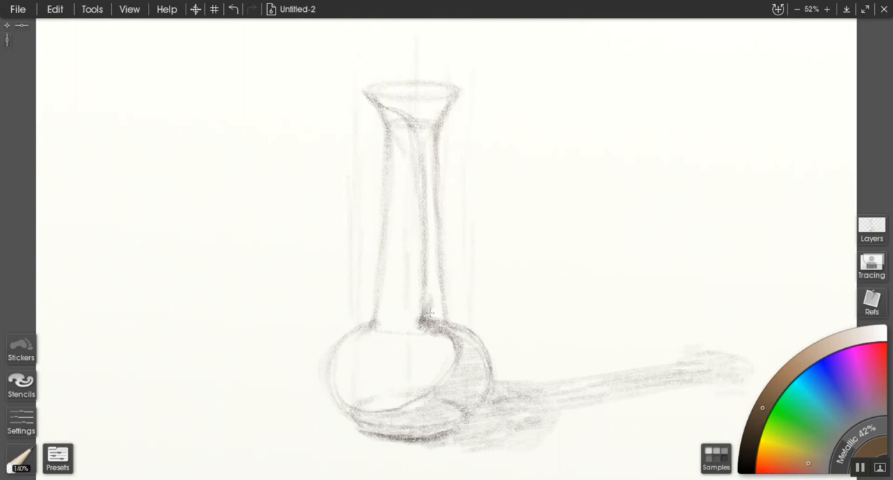
pyautogui.moveTo(424, 171); pyautogui.dragTo(432, 314)
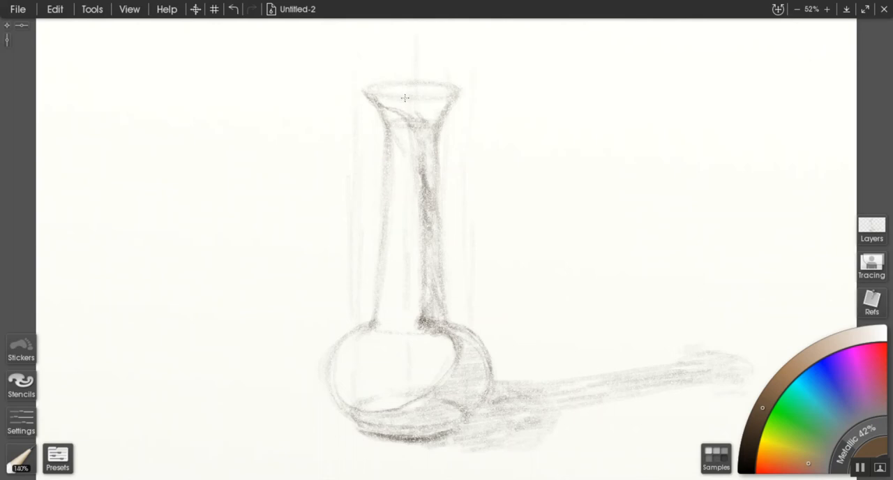
# - Shade darker tones inside the rim, on the body's shadow core, and along the neck
pyautogui.moveTo(405, 105); pyautogui.dragTo(418, 147)
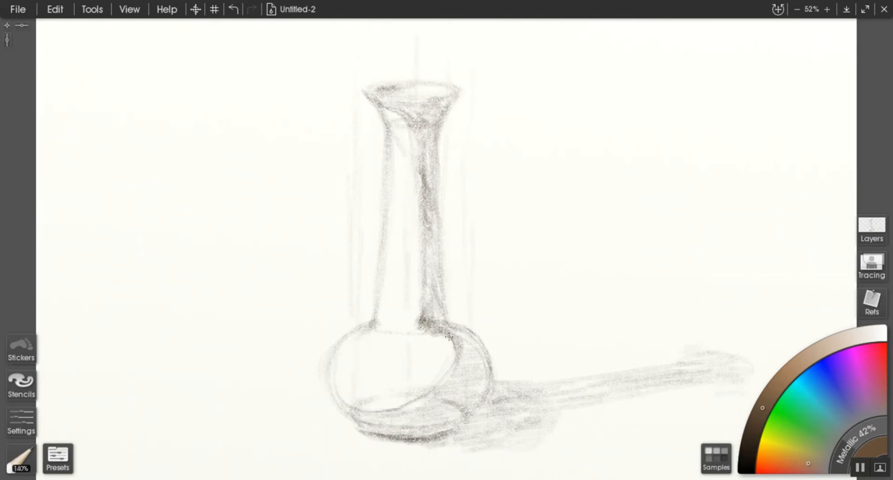
pyautogui.moveTo(447, 337); pyautogui.dragTo(430, 394)
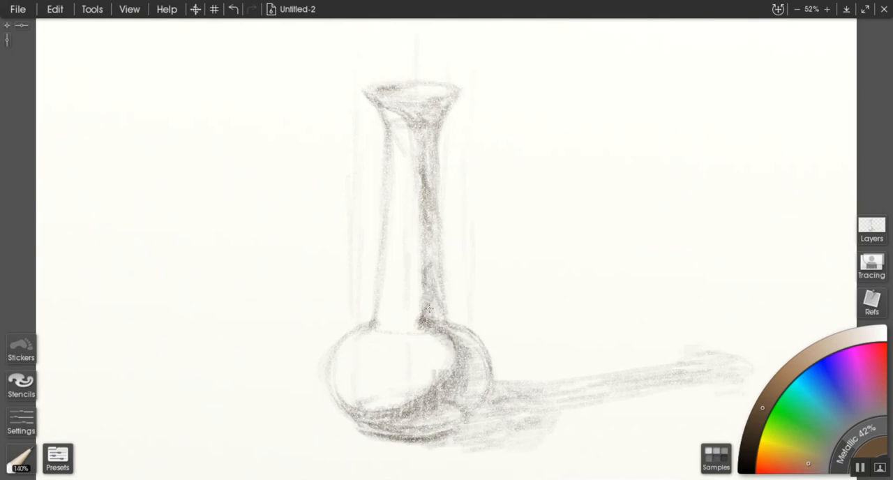
pyautogui.moveTo(427, 226); pyautogui.dragTo(436, 314)
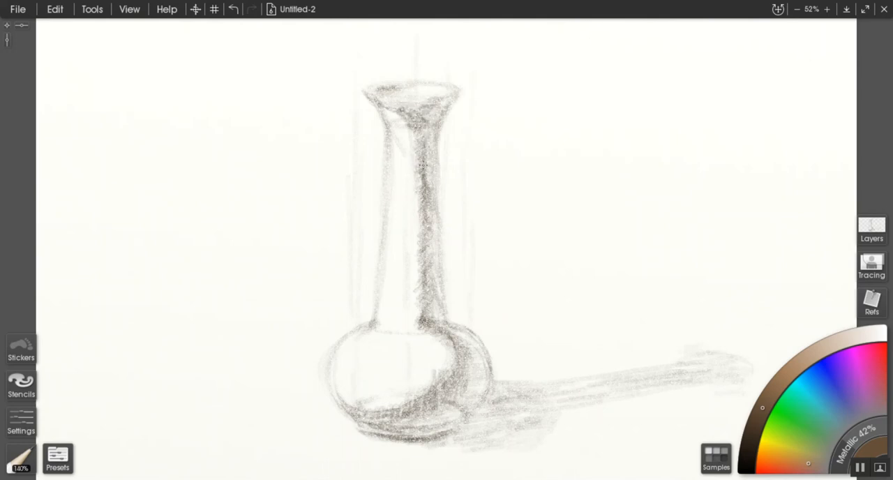
pyautogui.moveTo(426, 161); pyautogui.dragTo(426, 307)
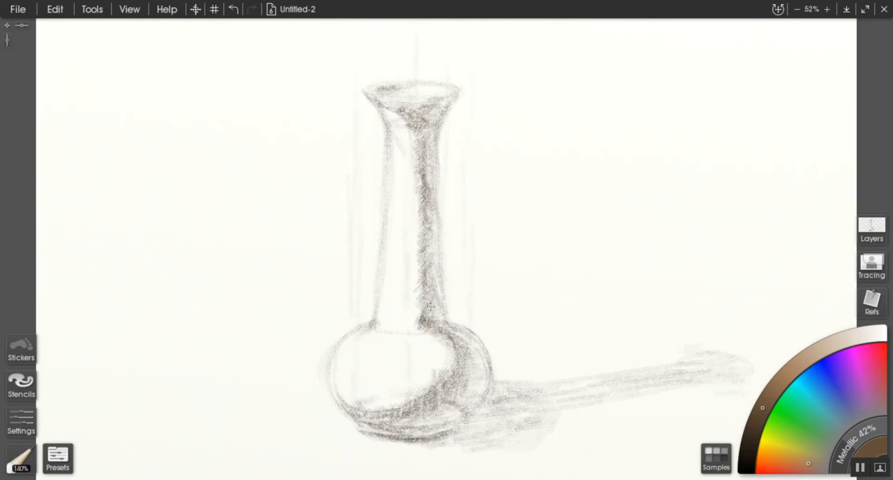